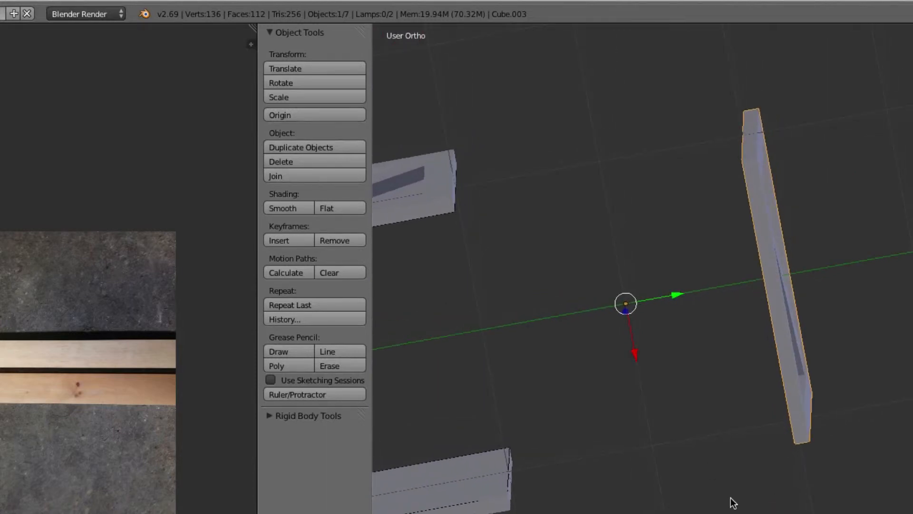
pyautogui.moveTo(708, 393)
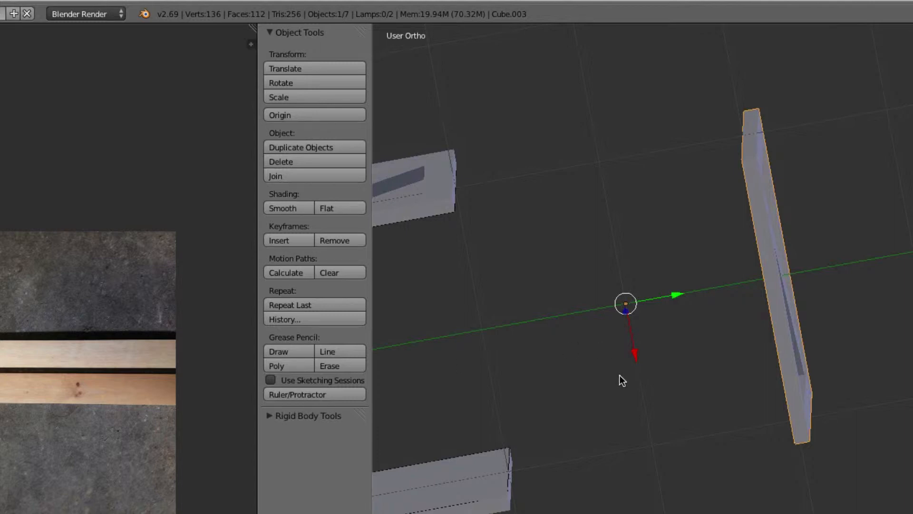
pyautogui.moveTo(639, 370)
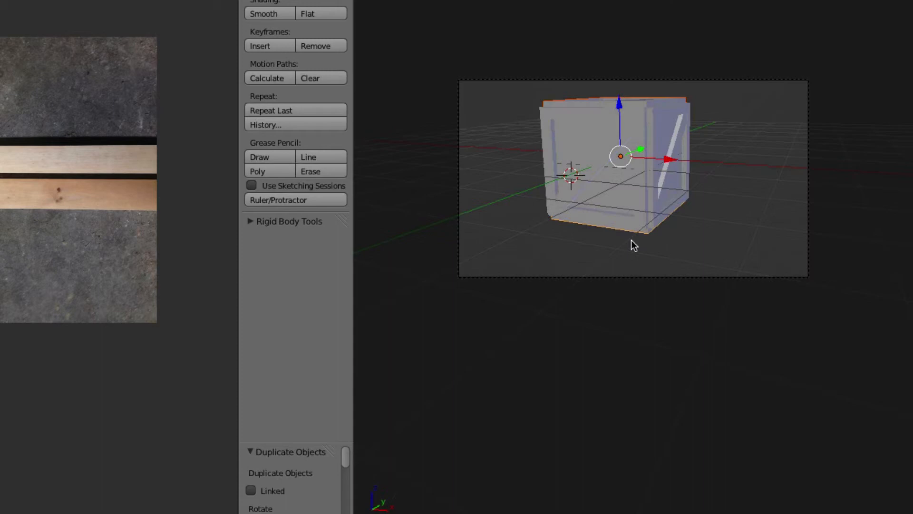
# Step: Render the current scene as an image via Render > Render Image
pyautogui.click(133, 52)
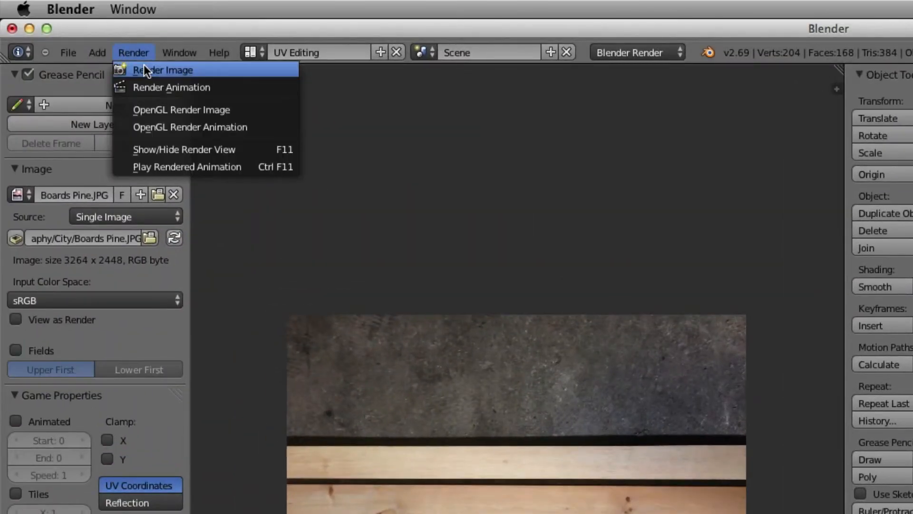
pyautogui.click(163, 69)
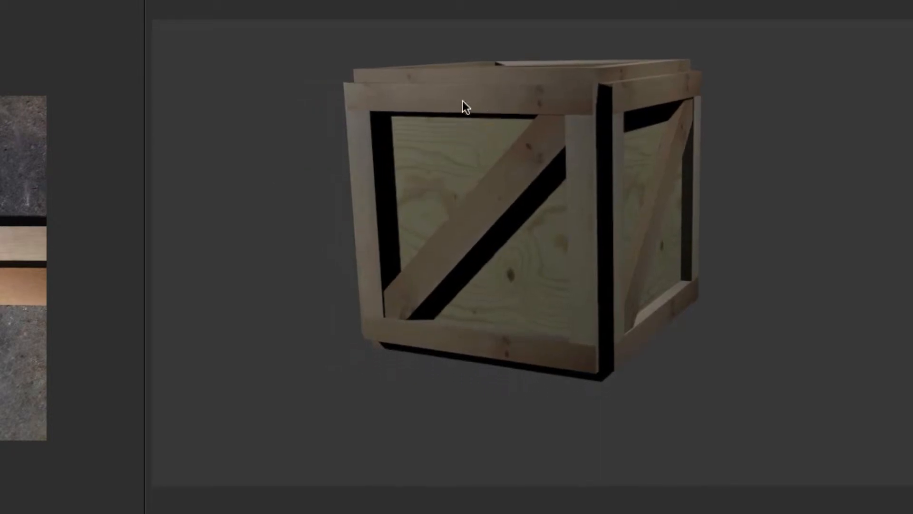
pyautogui.moveTo(621, 63)
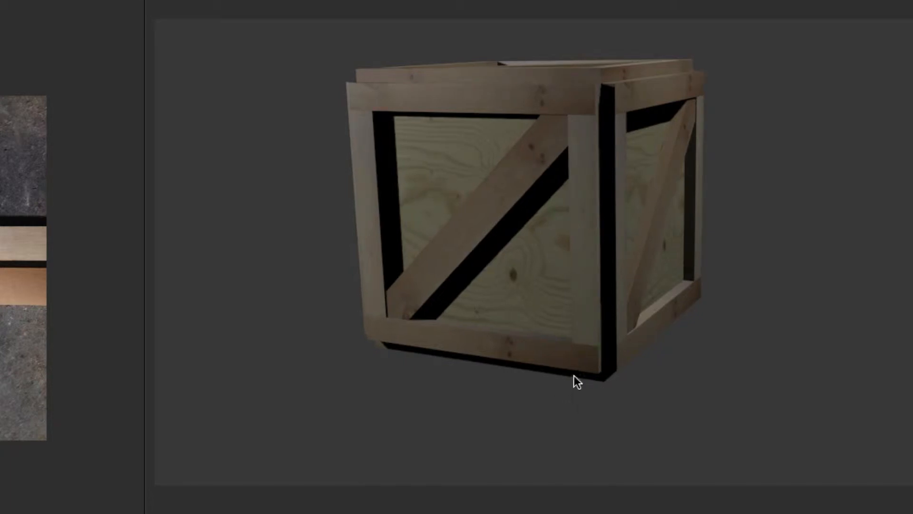
pyautogui.moveTo(585, 289)
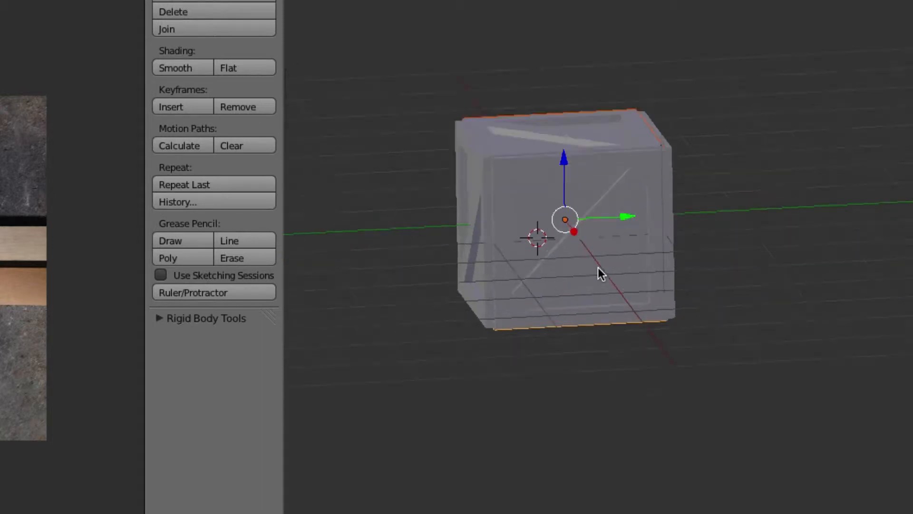
# Step: Zoom in on the crate's panel edge in the 3D view
pyautogui.scroll(-3)
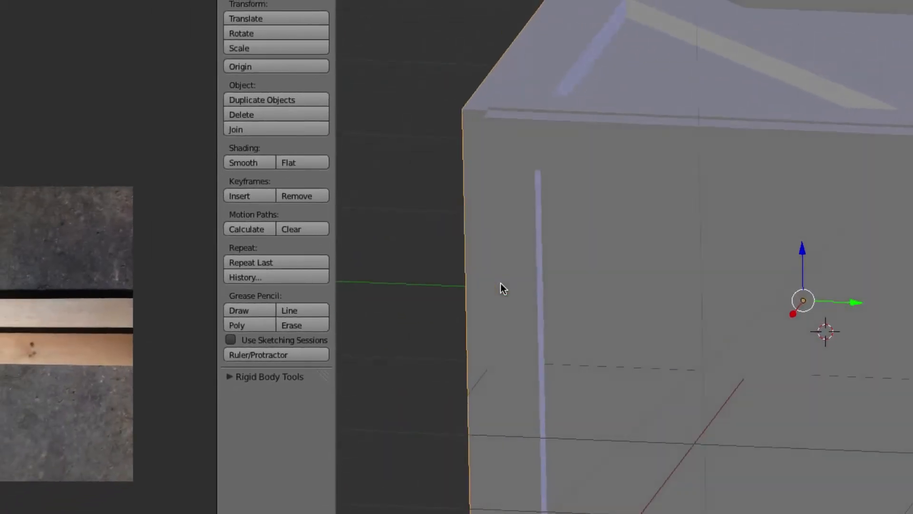
# Step: Scale the top and inner side panels inward so they fit inset within the crate frame
pyautogui.moveTo(504, 288); pyautogui.dragTo(787, 269)
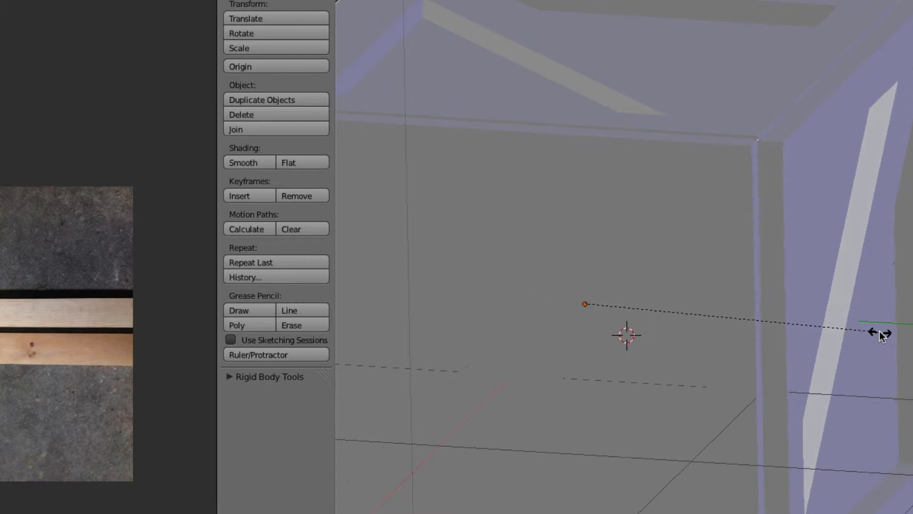
pyautogui.moveTo(878, 333); pyautogui.dragTo(678, 322)
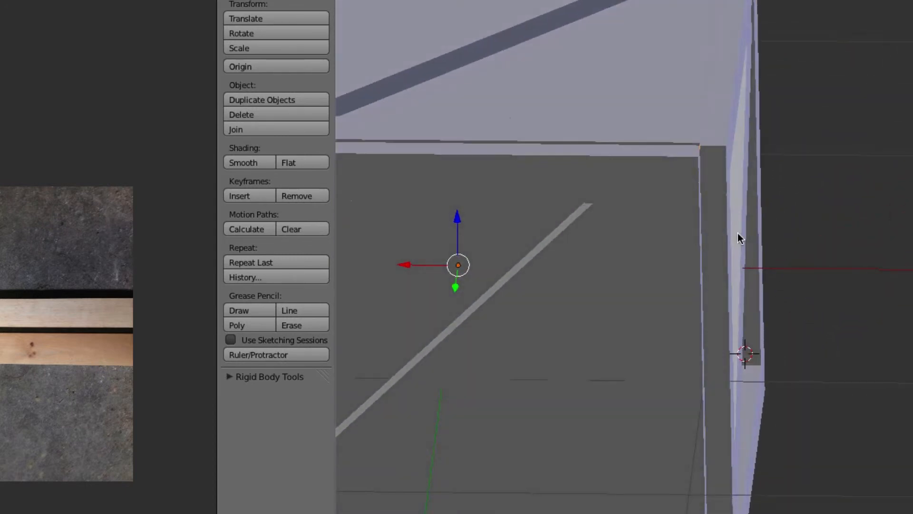
pyautogui.click(746, 262)
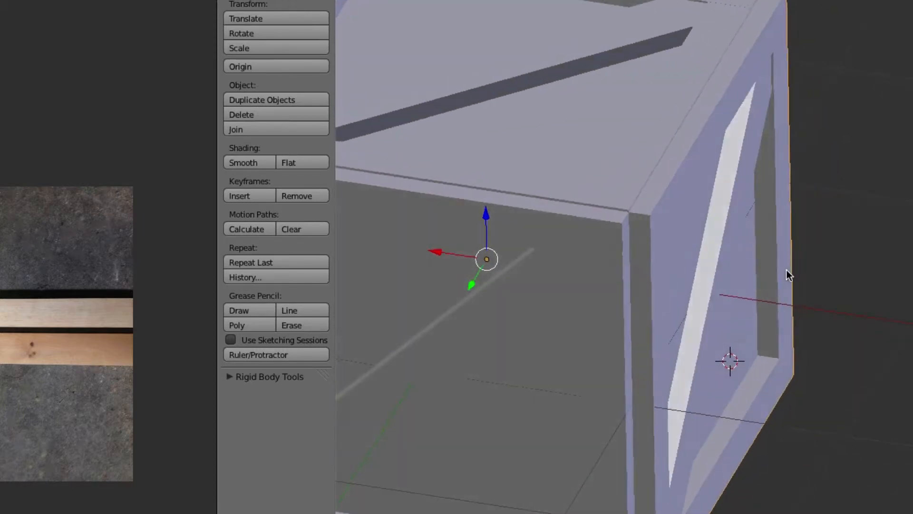
pyautogui.scroll(-3)
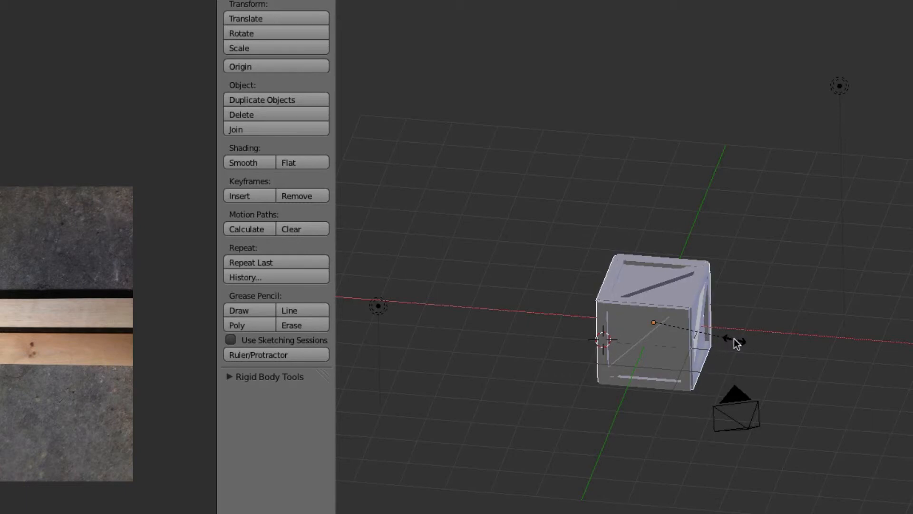
pyautogui.click(652, 322)
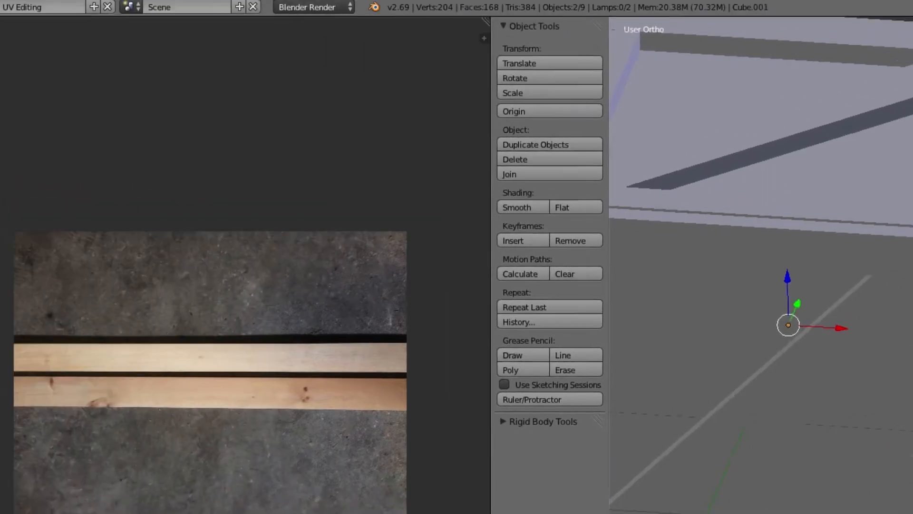
# Step: Render the updated crate again to check the inset panels
pyautogui.click(114, 45)
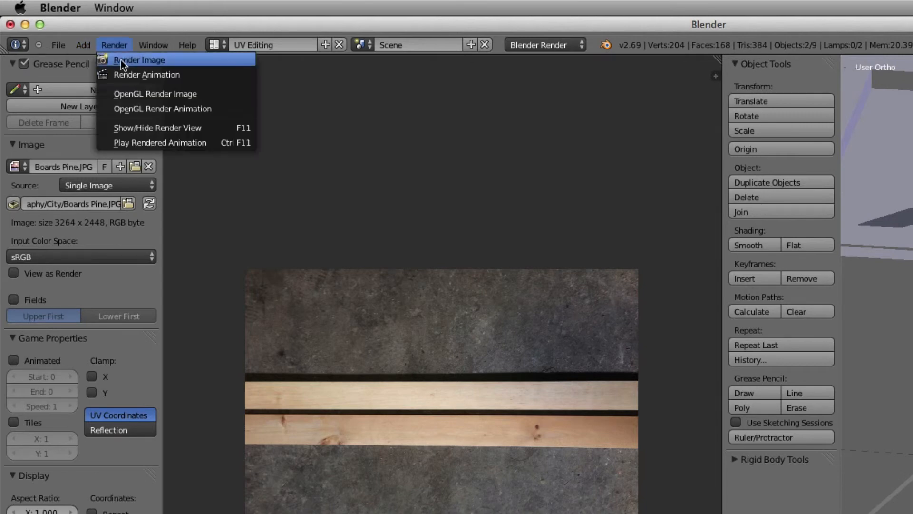
pyautogui.click(139, 59)
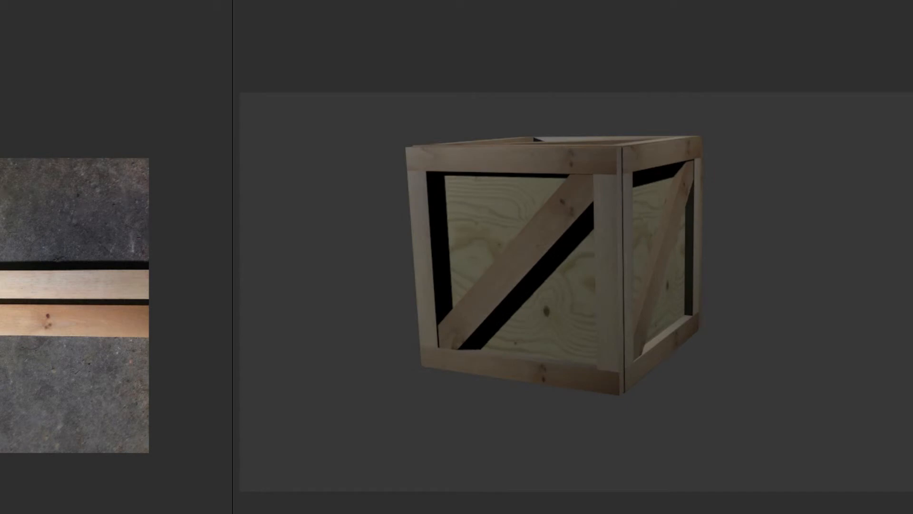
pyautogui.moveTo(565, 355)
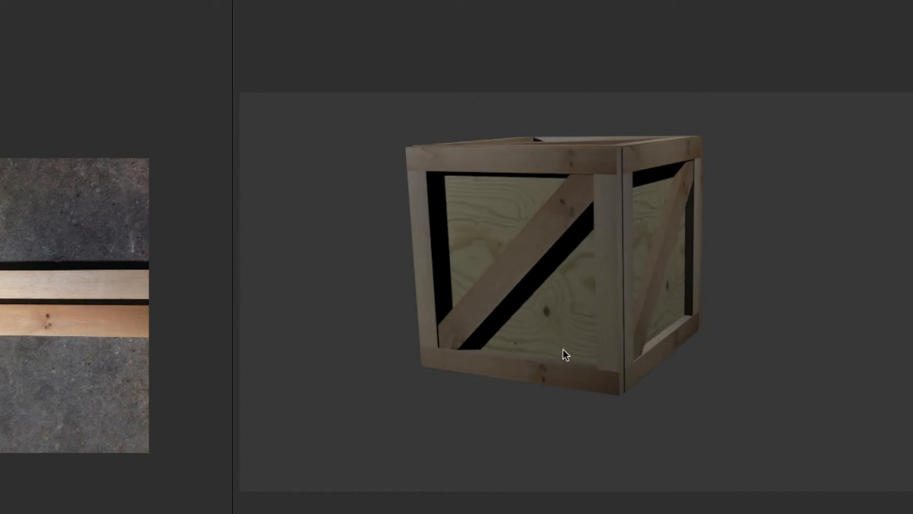
pyautogui.moveTo(669, 349)
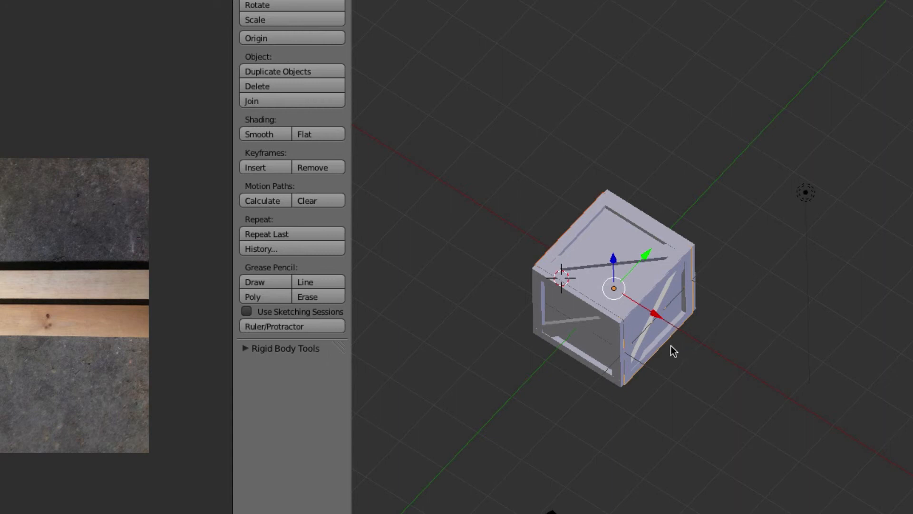
pyautogui.moveTo(671, 355)
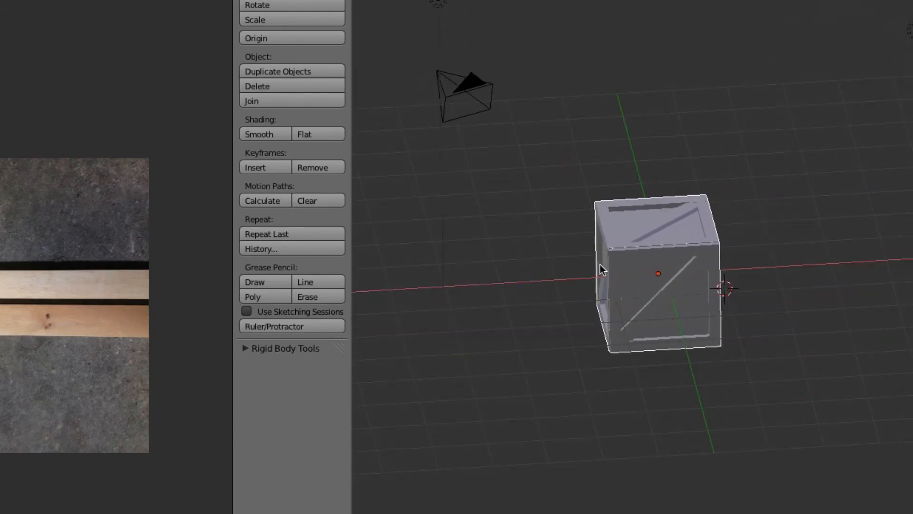
# Step: Select the crate pieces to combine into one mesh
pyautogui.click(646, 274)
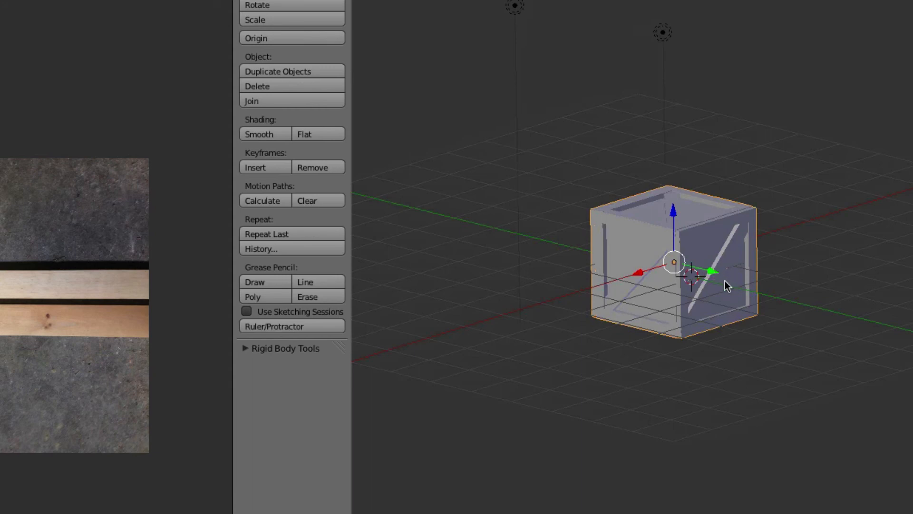
pyautogui.moveTo(697, 199)
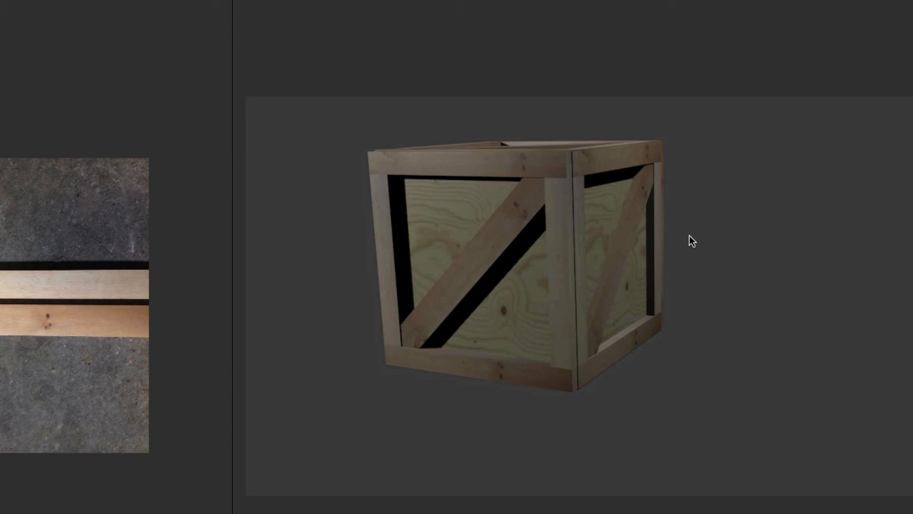
pyautogui.moveTo(714, 354)
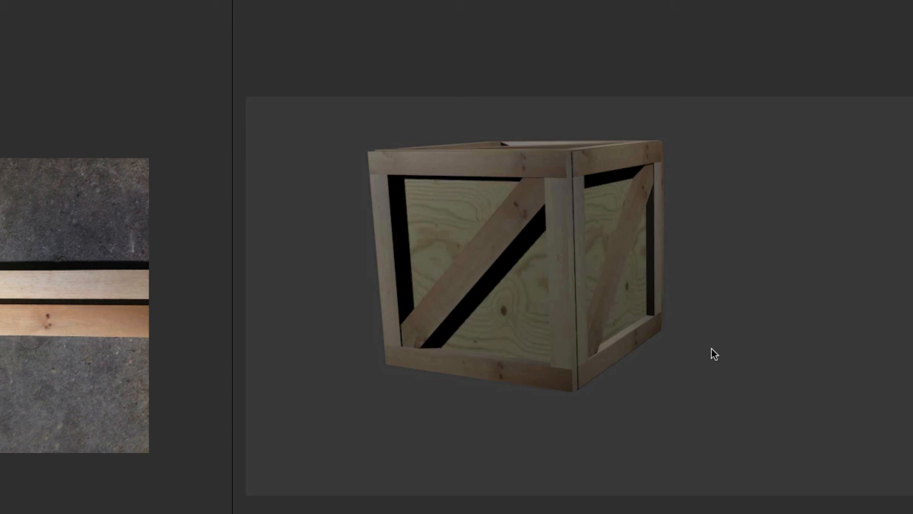